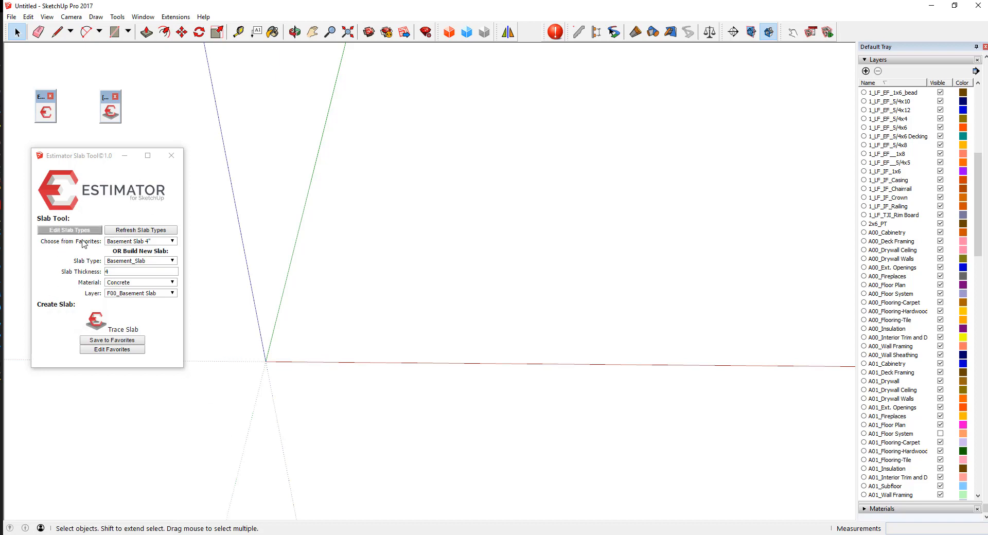
Load the Basement Slab 4" favourite preset and review its thickness and layer
{"action": "left_click", "coordinate": [105, 107]}
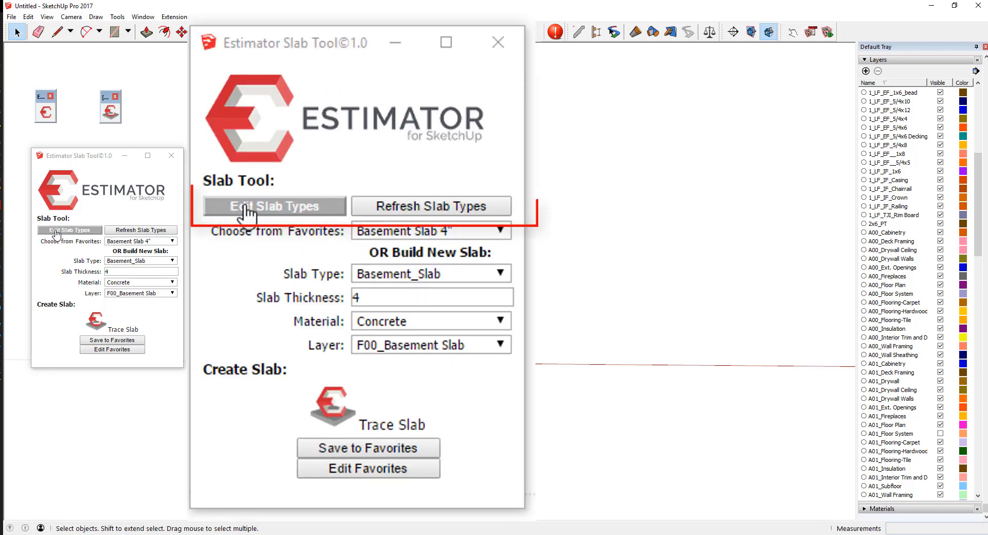
{"action": "left_click", "coordinate": [273, 205]}
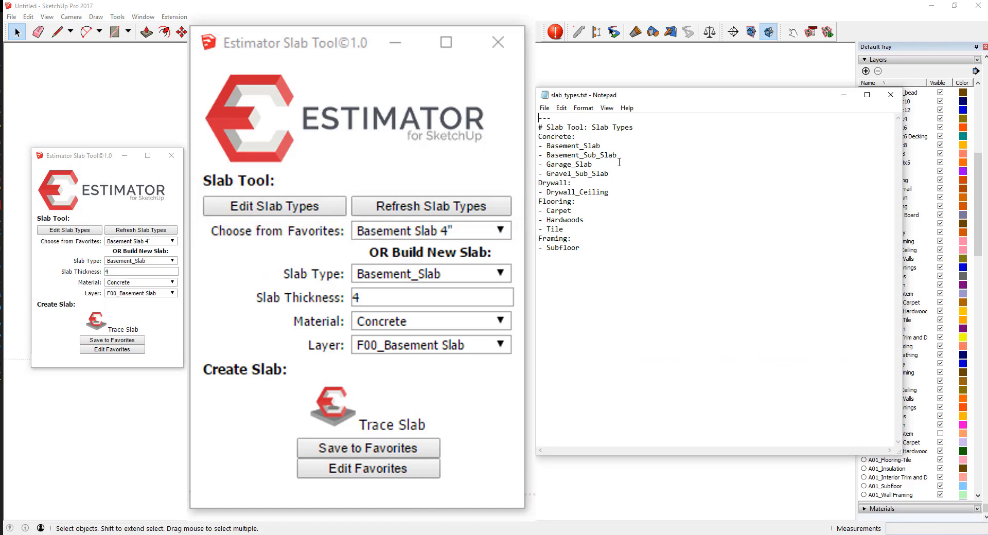
{"action": "mouse_move", "coordinate": [589, 248]}
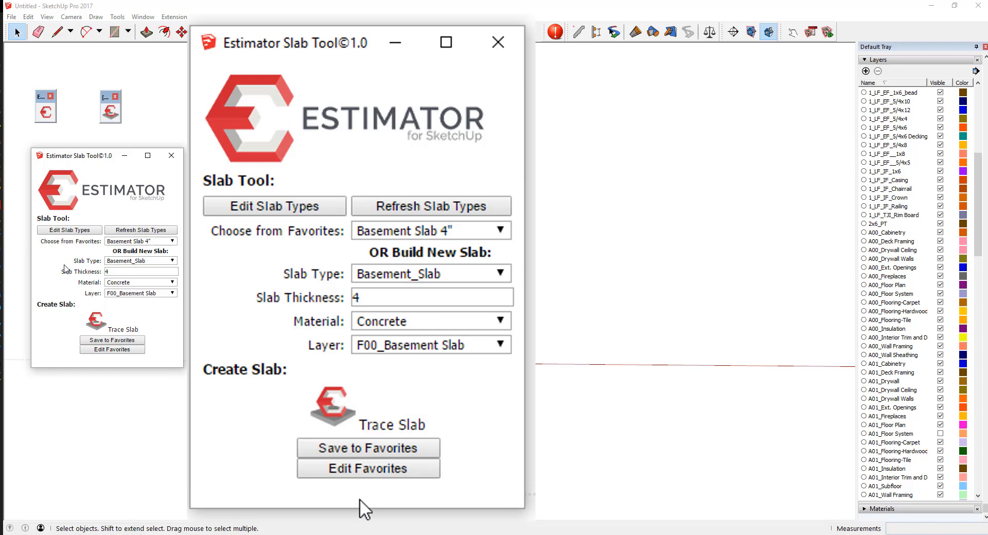
{"action": "mouse_move", "coordinate": [418, 238]}
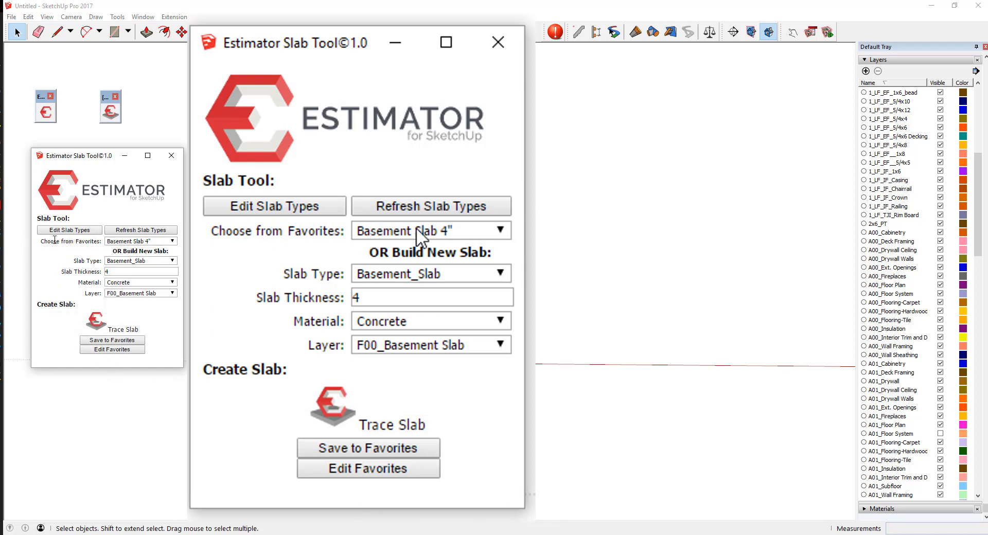
{"action": "mouse_move", "coordinate": [330, 229]}
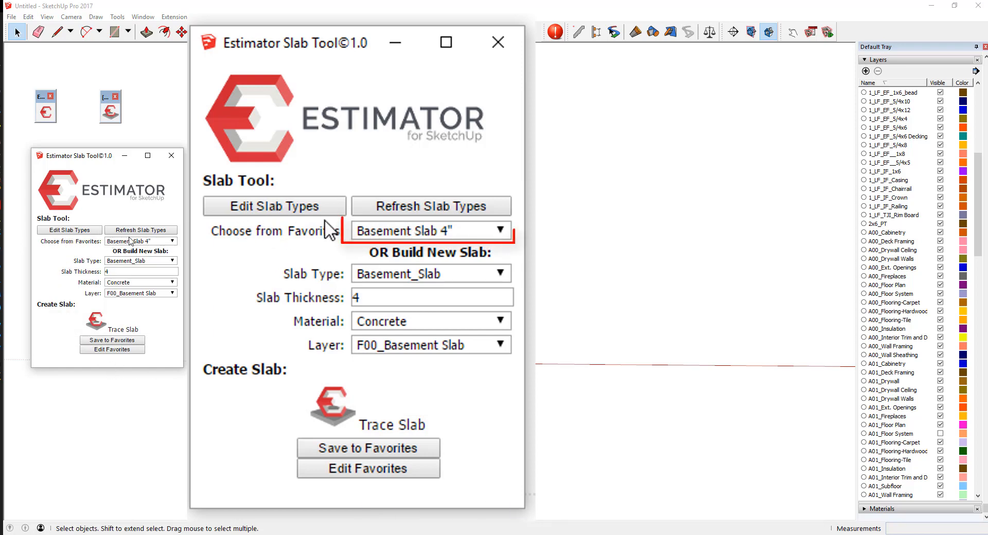
{"action": "mouse_move", "coordinate": [398, 253]}
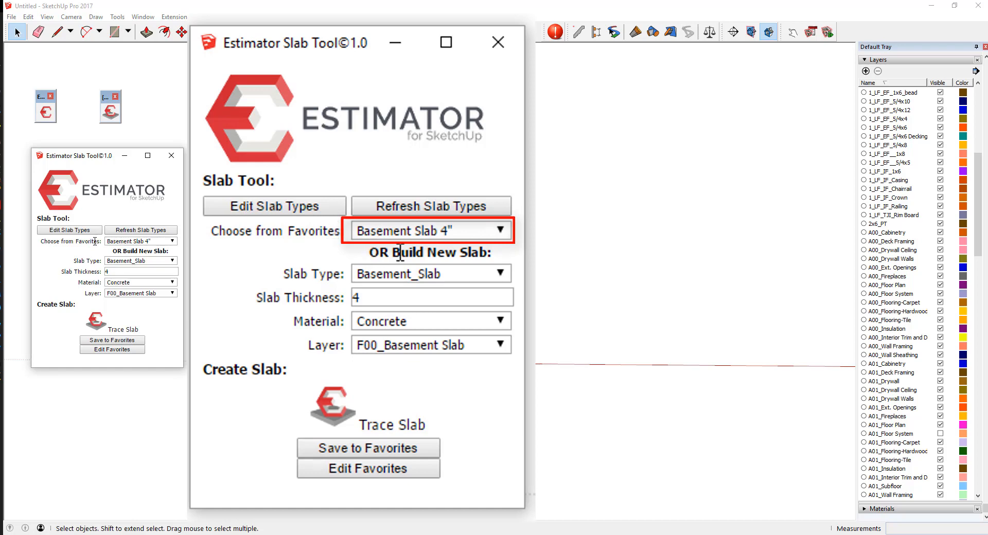
{"action": "mouse_move", "coordinate": [284, 258]}
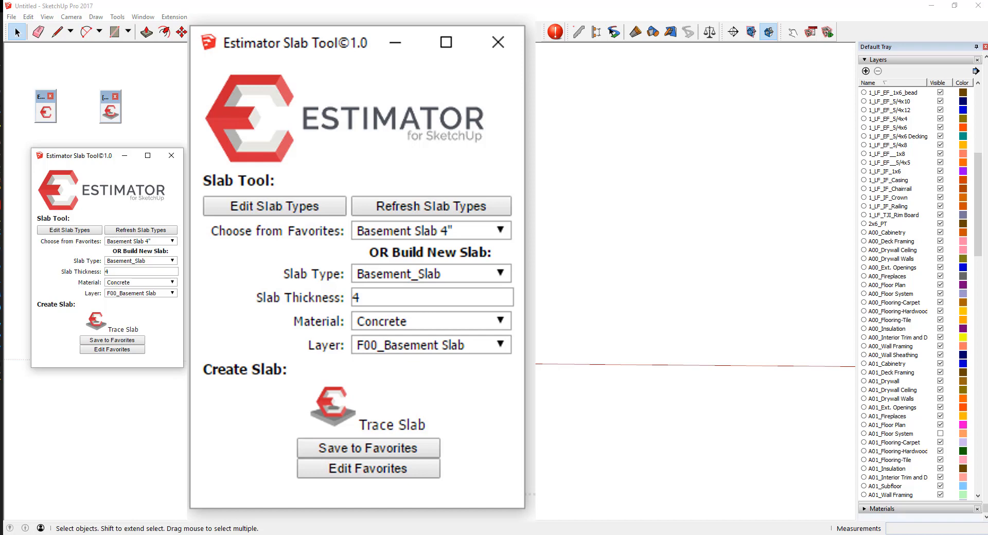
{"action": "left_click", "coordinate": [497, 230]}
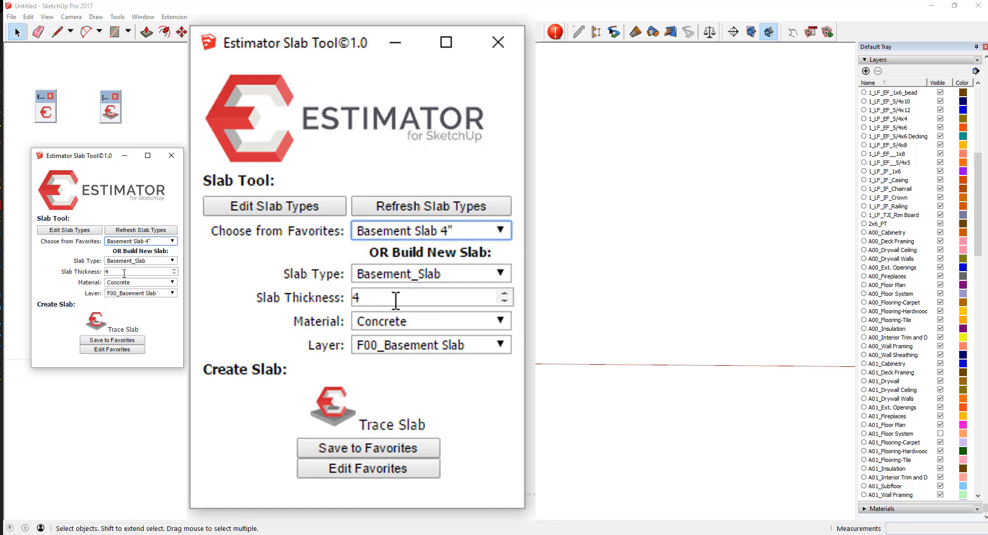
{"action": "left_click", "coordinate": [430, 297]}
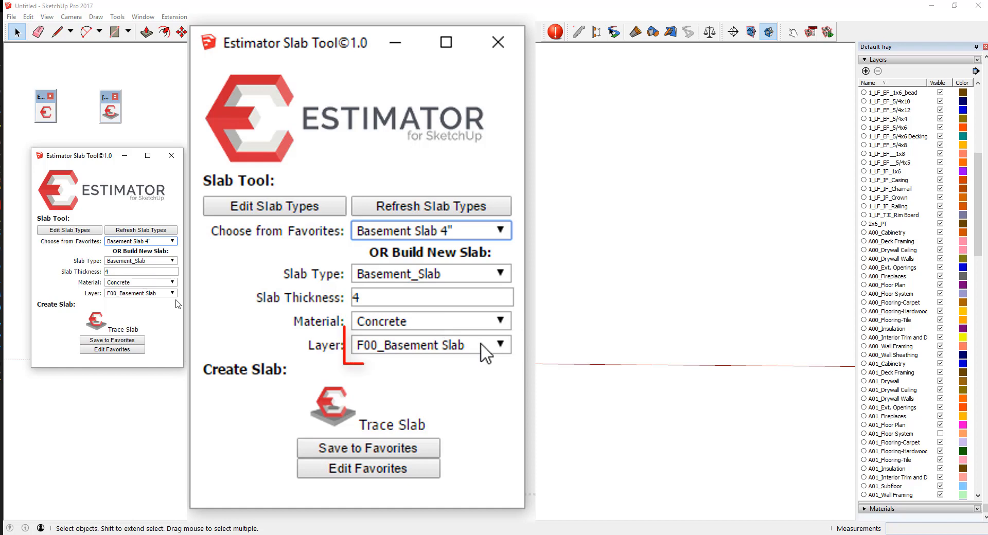
{"action": "left_click", "coordinate": [430, 345]}
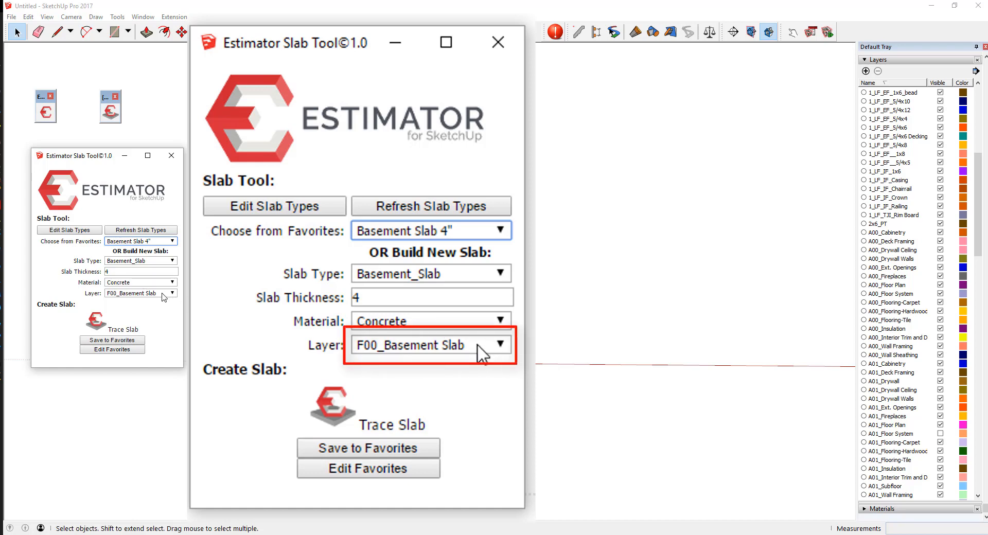
{"action": "mouse_move", "coordinate": [375, 375]}
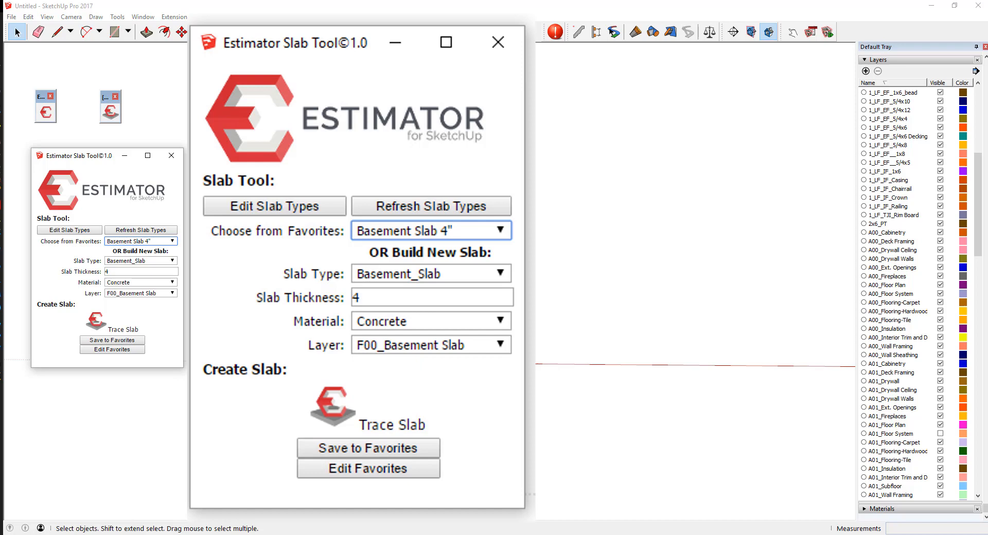
{"action": "mouse_move", "coordinate": [53, 292]}
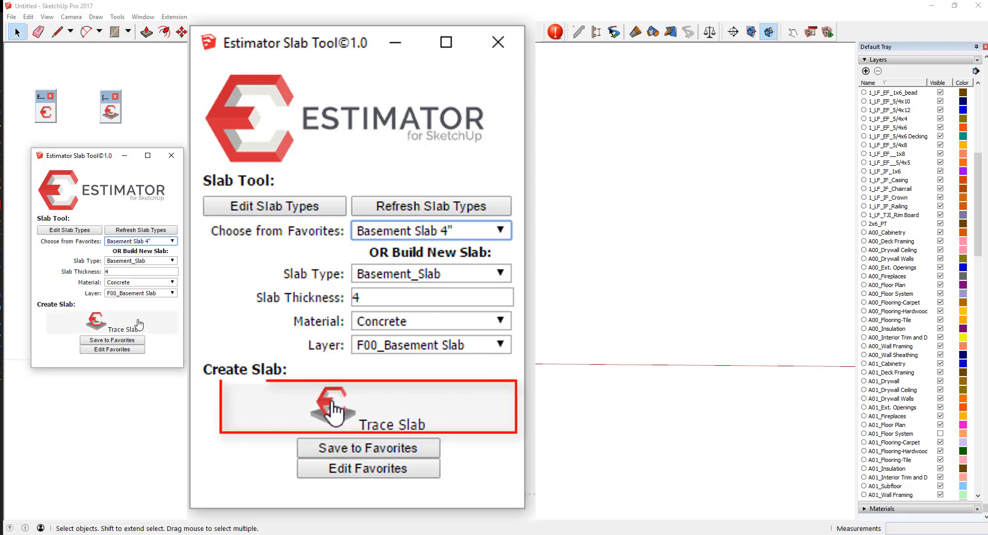
Start tracing the slab outline from the origin and place the next corner
{"action": "left_click", "coordinate": [368, 406]}
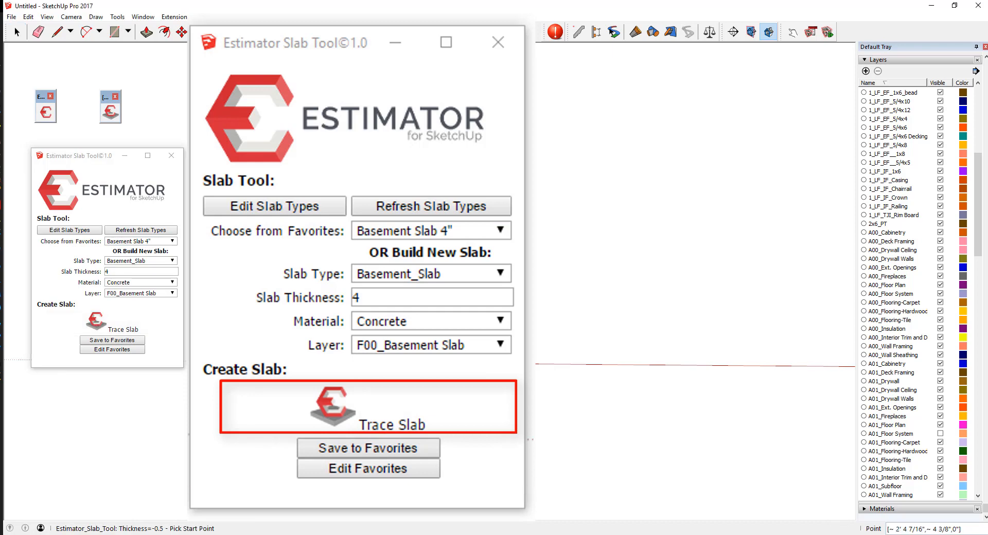
{"action": "left_click", "coordinate": [367, 407]}
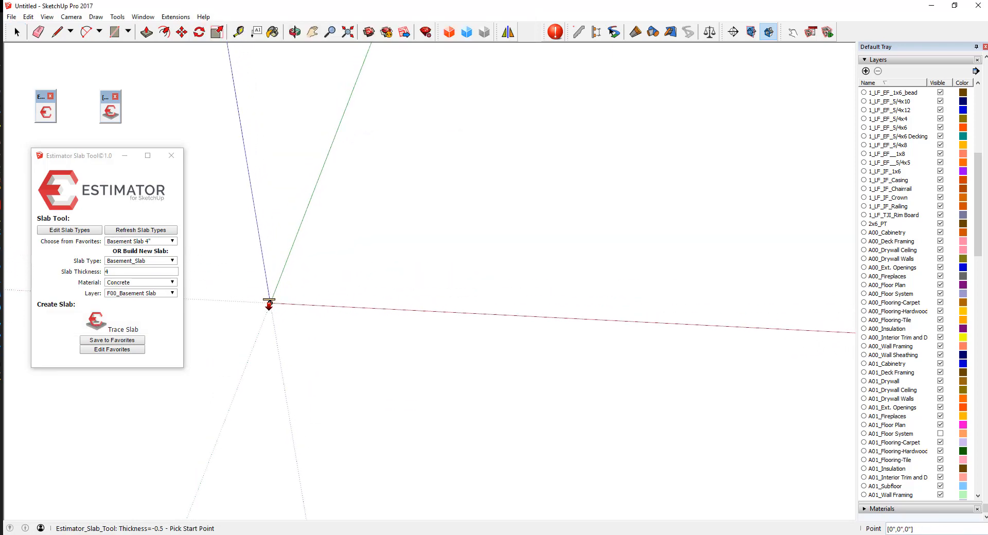
{"action": "left_click", "coordinate": [269, 308]}
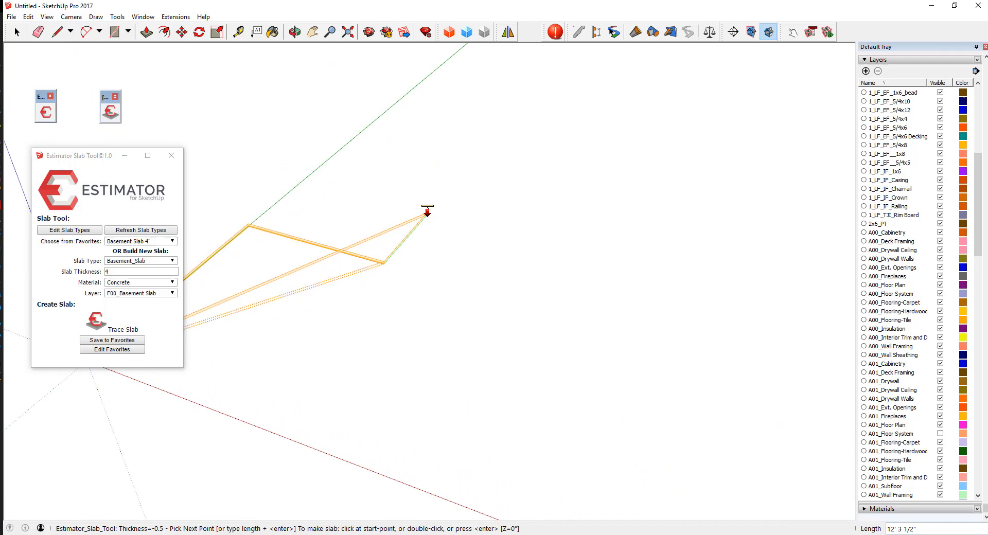
{"action": "mouse_move", "coordinate": [505, 201]}
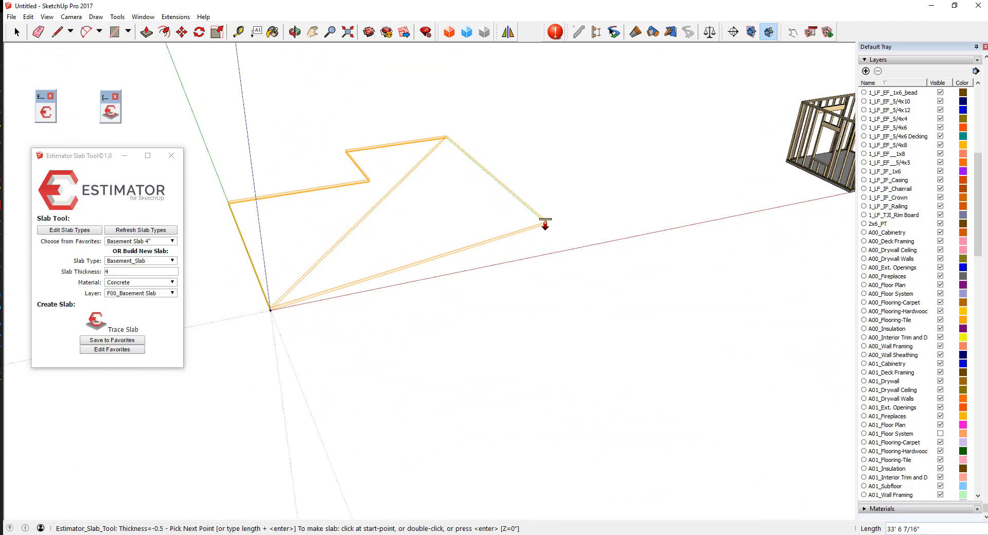
{"action": "mouse_move", "coordinate": [545, 222]}
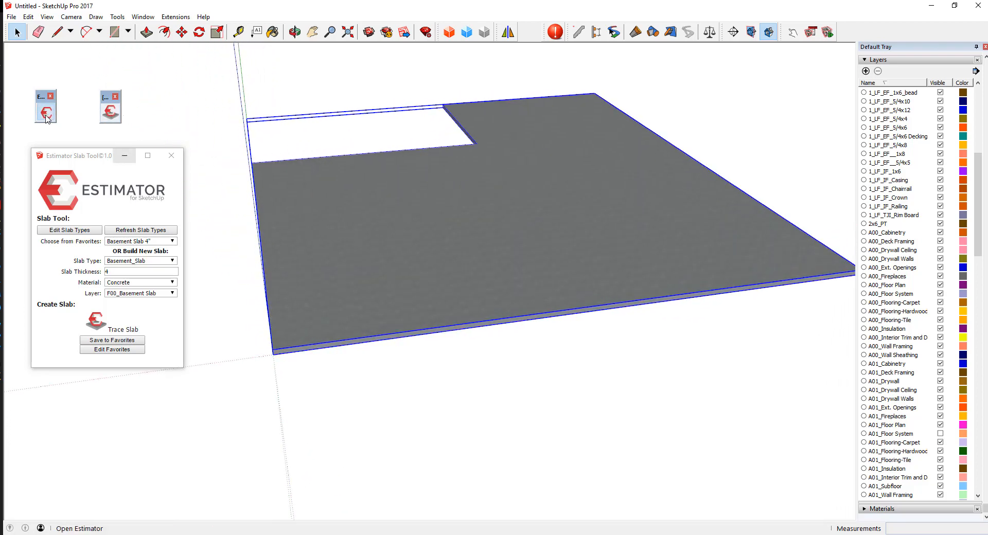
Generate the $4,132.62 concrete HTML cost report in the Estimator, then close it
{"action": "left_click", "coordinate": [44, 113]}
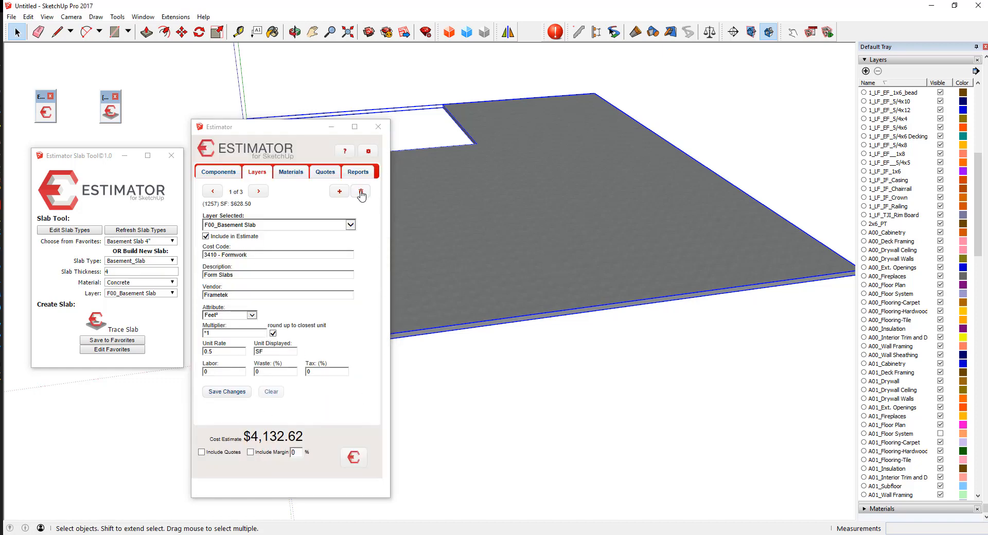
{"action": "left_click", "coordinate": [358, 171]}
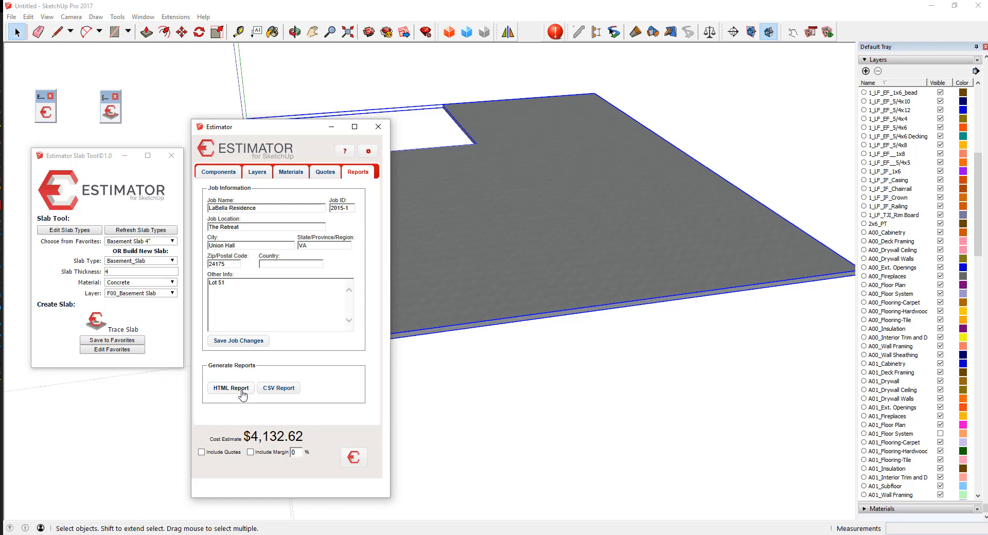
{"action": "left_click", "coordinate": [230, 387]}
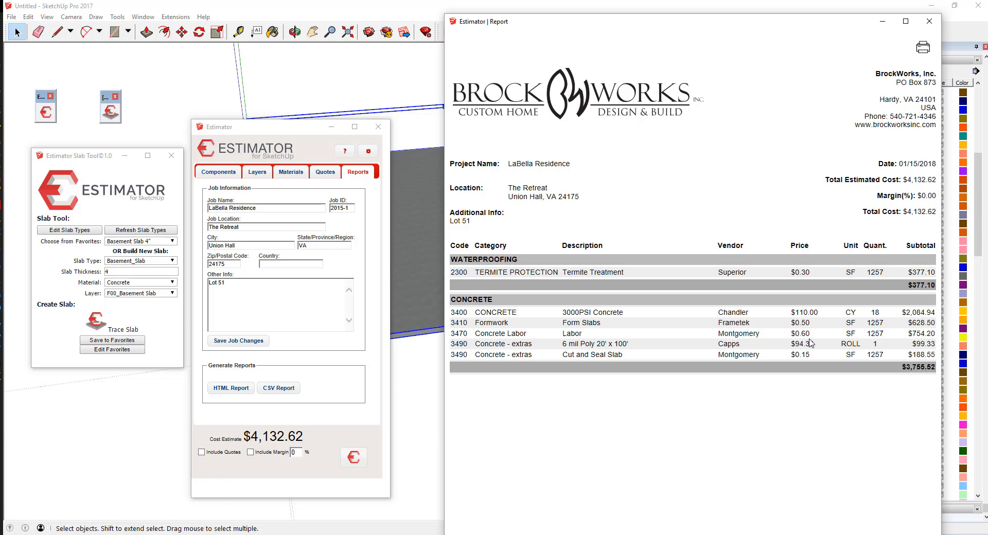
{"action": "mouse_move", "coordinate": [682, 201]}
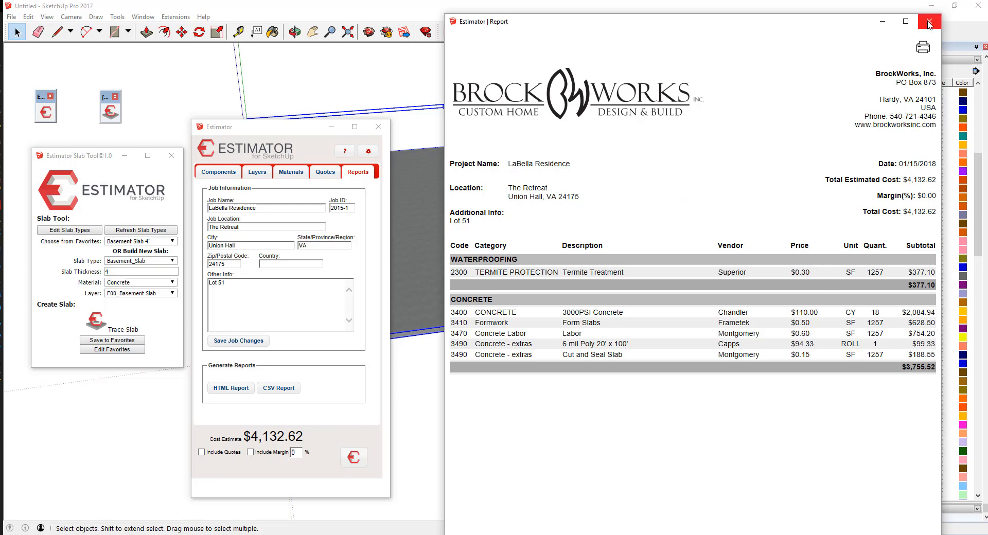
{"action": "left_click", "coordinate": [926, 22]}
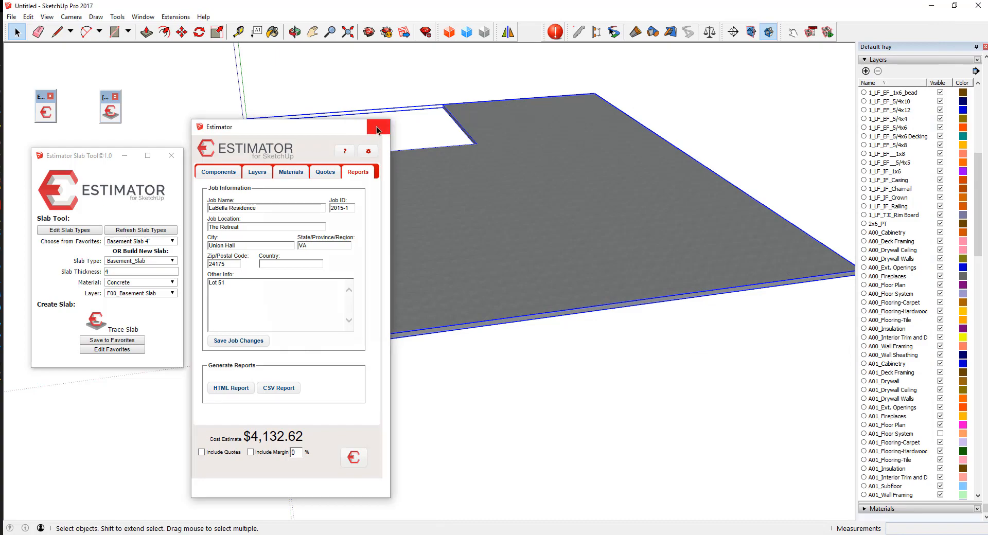
Close the Estimator and load the Drywall Ceiling Demo favourite (−0.5 thickness, A00_Drywall Ceiling)
{"action": "left_click", "coordinate": [377, 126]}
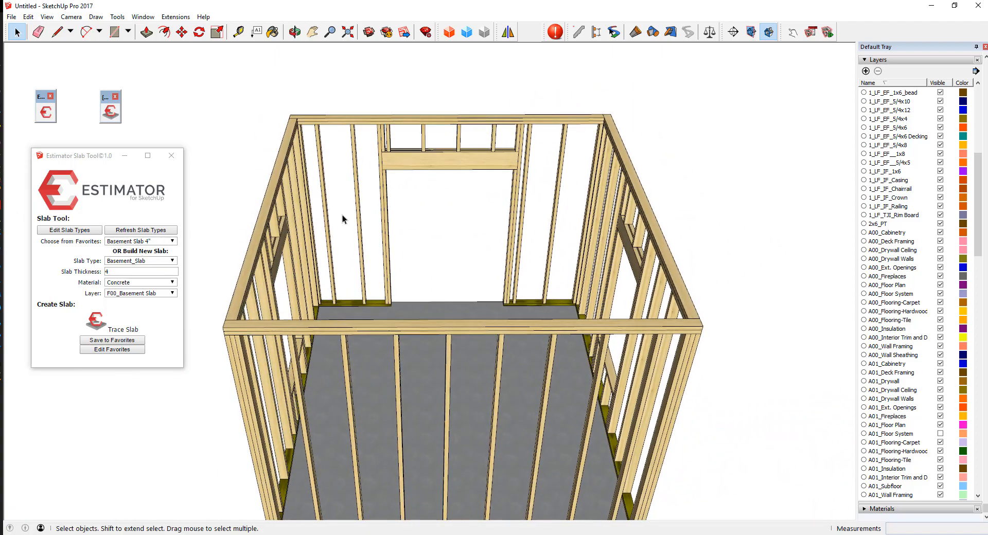
{"action": "left_click", "coordinate": [170, 241]}
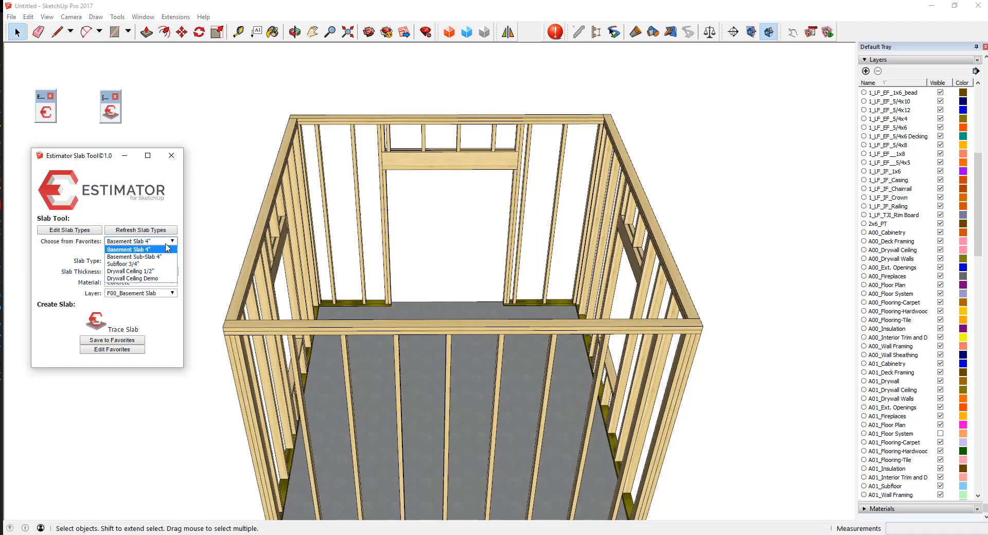
{"action": "left_click", "coordinate": [137, 278]}
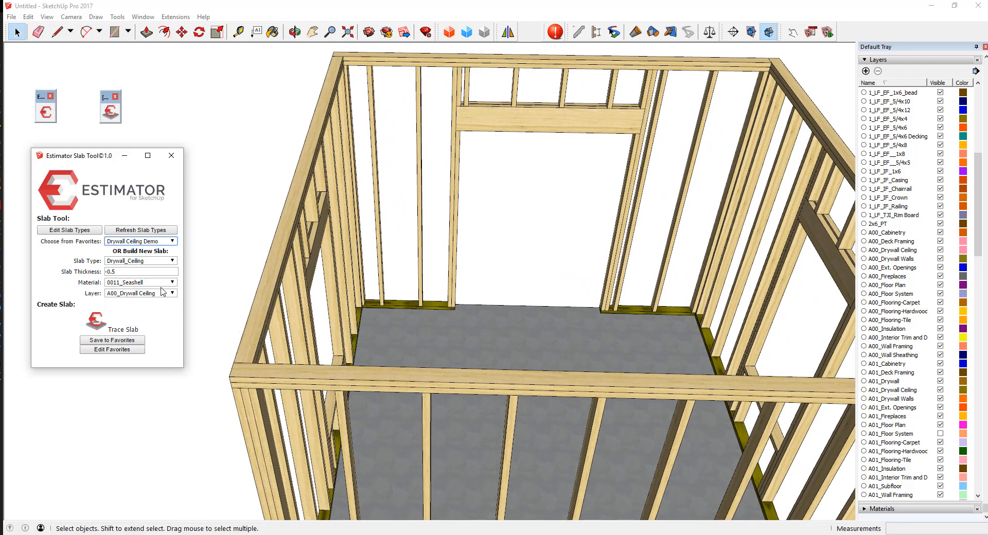
{"action": "mouse_move", "coordinate": [165, 288]}
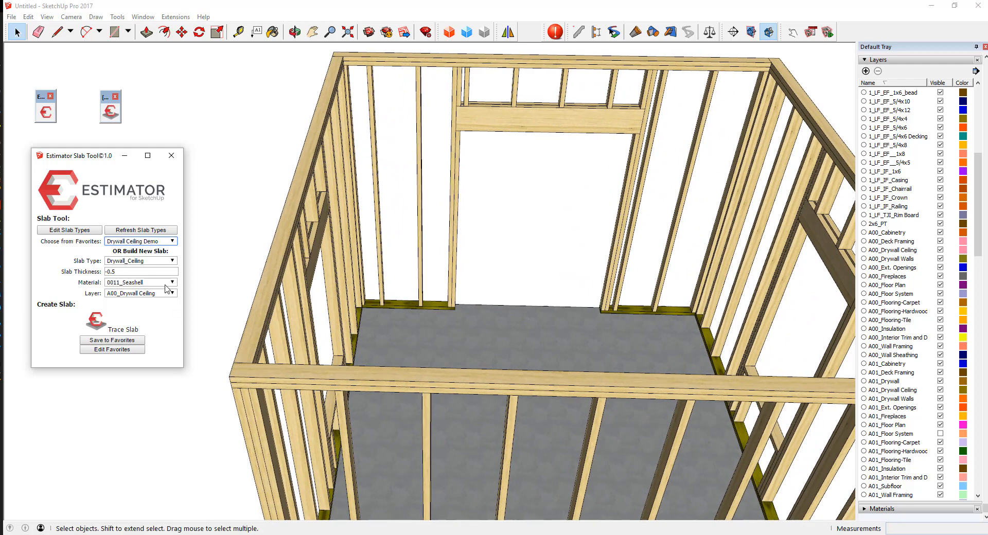
{"action": "mouse_move", "coordinate": [176, 313]}
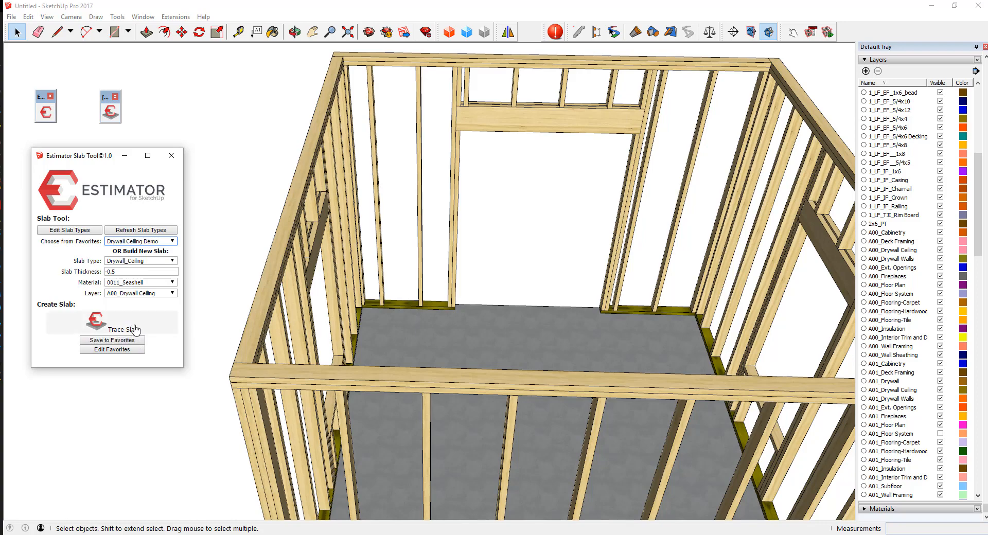
Trace the drywall ceiling on the shed and review the $150.00 A00_Drywall Ceiling layer estimate
{"action": "left_click", "coordinate": [113, 323]}
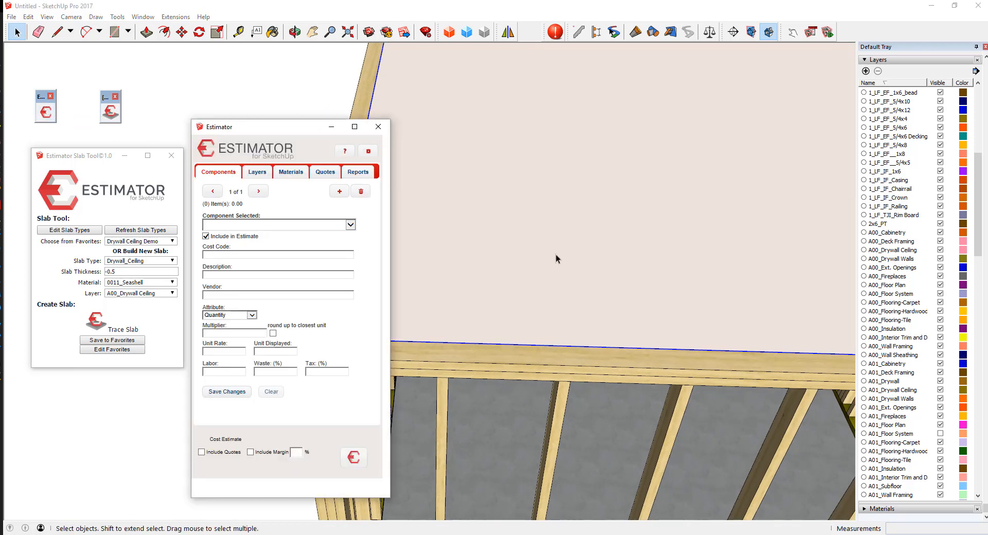
{"action": "left_click", "coordinate": [256, 172]}
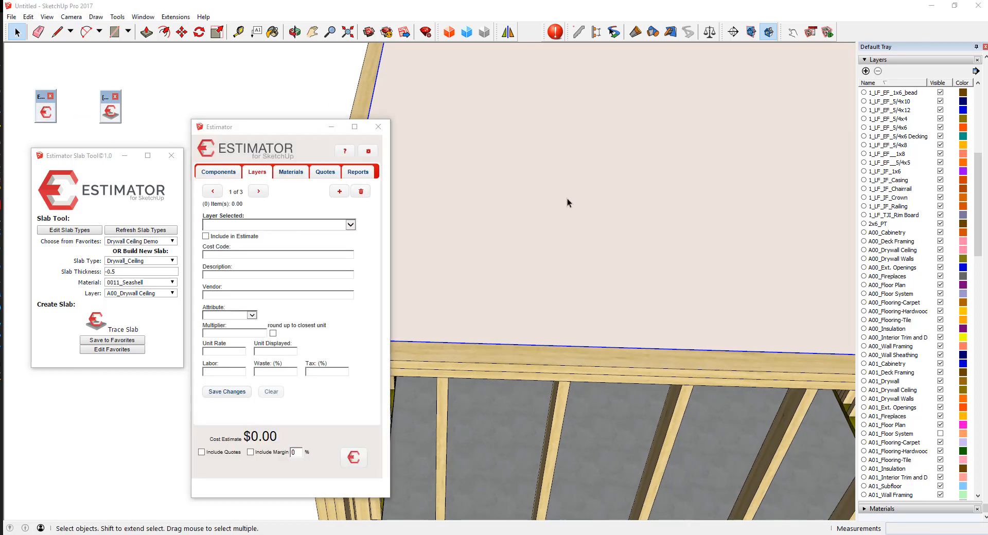
{"action": "left_click", "coordinate": [278, 225]}
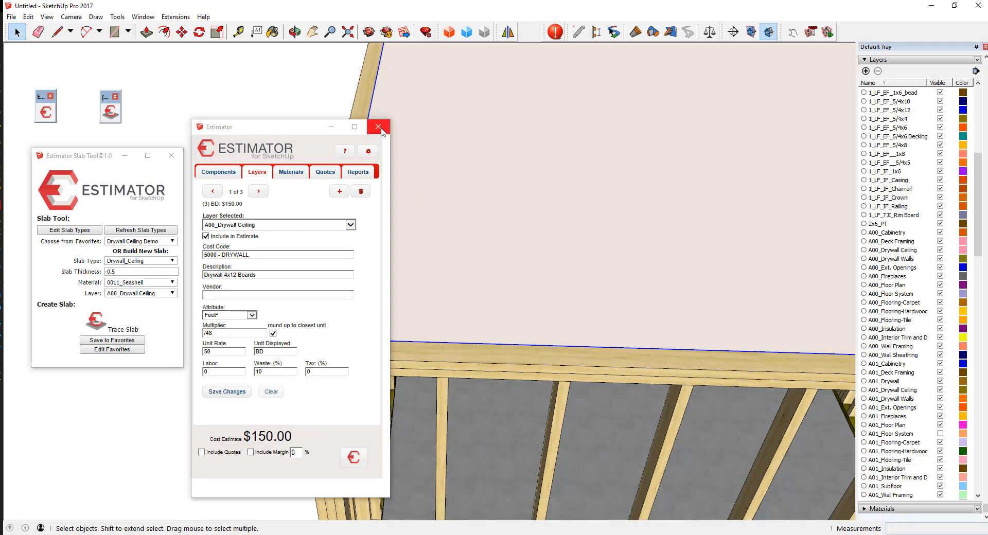
{"action": "left_click", "coordinate": [378, 127]}
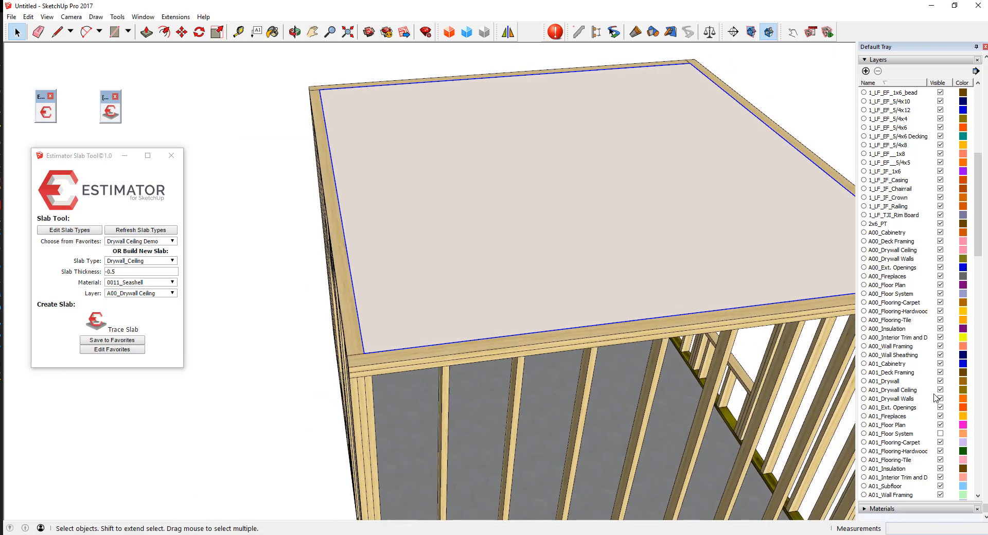
Show A01_Floor System and trace a Subfloor 3/4" OSB slab over the joists
{"action": "left_click", "coordinate": [895, 434]}
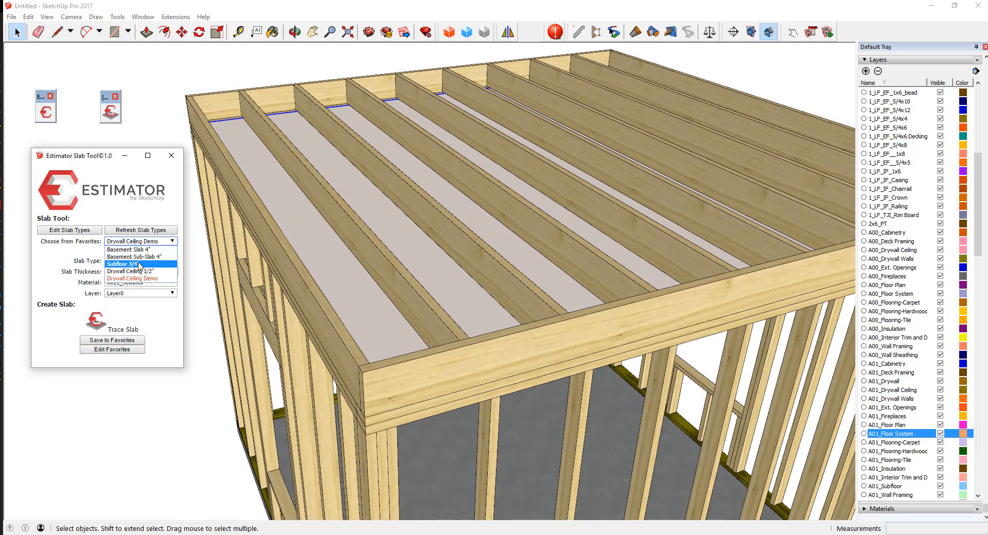
{"action": "left_click", "coordinate": [122, 263]}
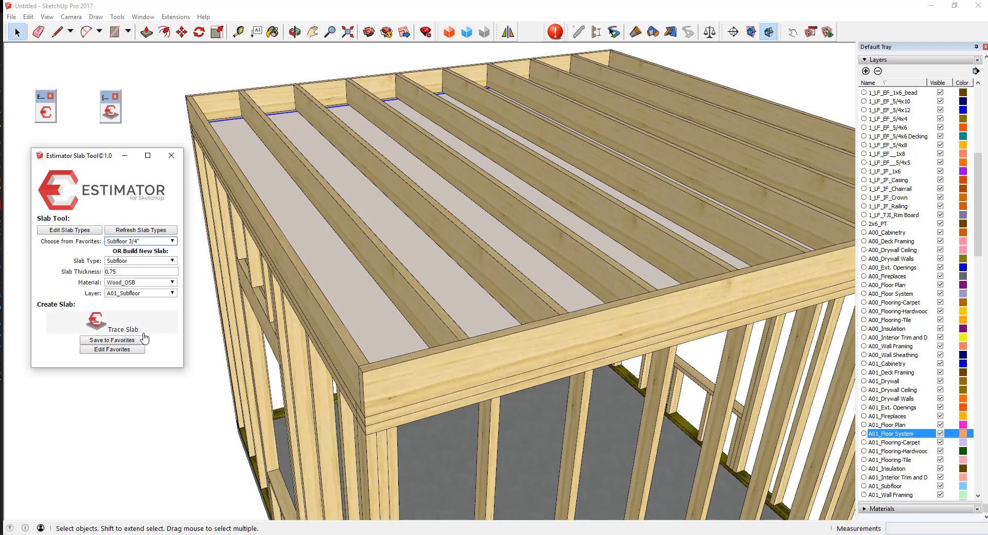
{"action": "left_click", "coordinate": [116, 328]}
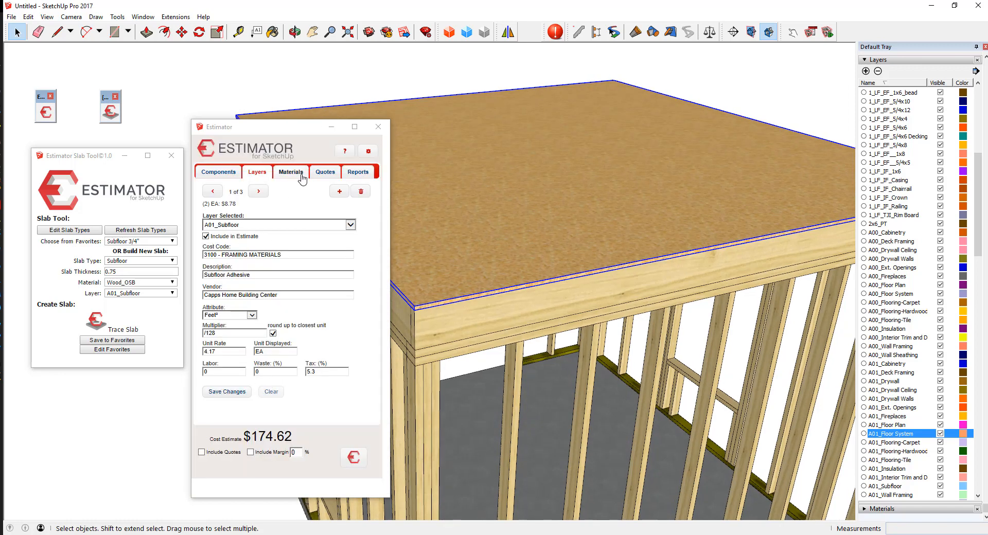
View the $174.62 subfloor HTML report, then close it and the Estimator
{"action": "left_click", "coordinate": [358, 172]}
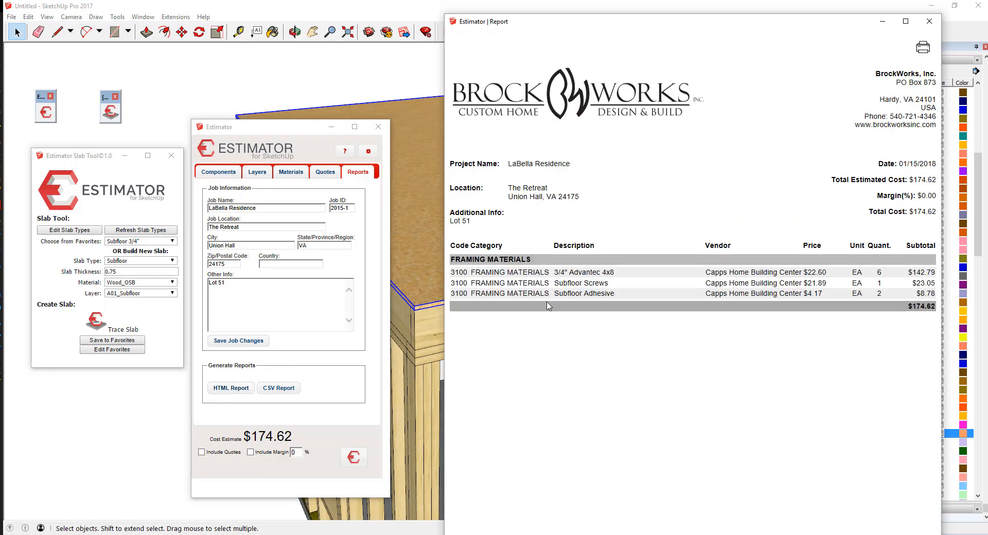
{"action": "mouse_move", "coordinate": [724, 272]}
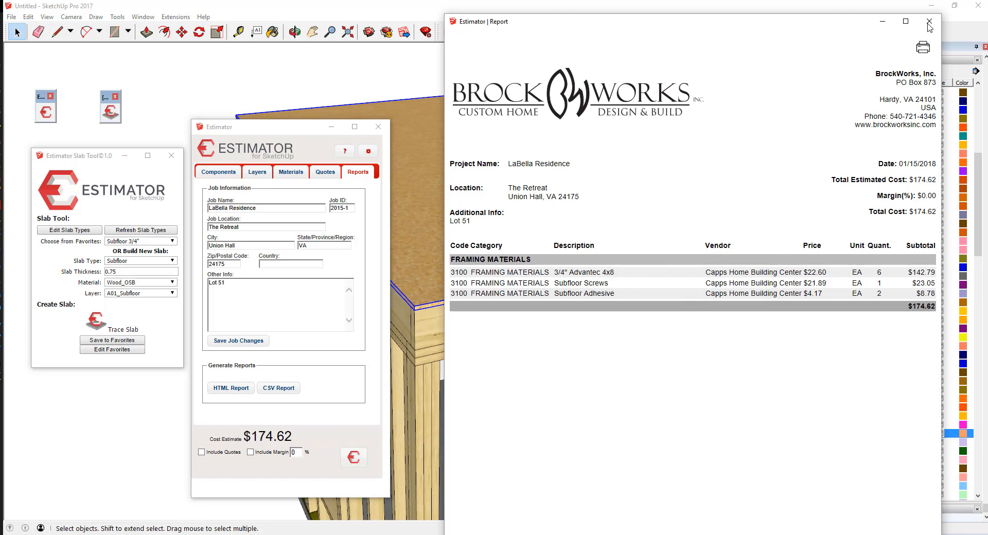
{"action": "left_click", "coordinate": [928, 21]}
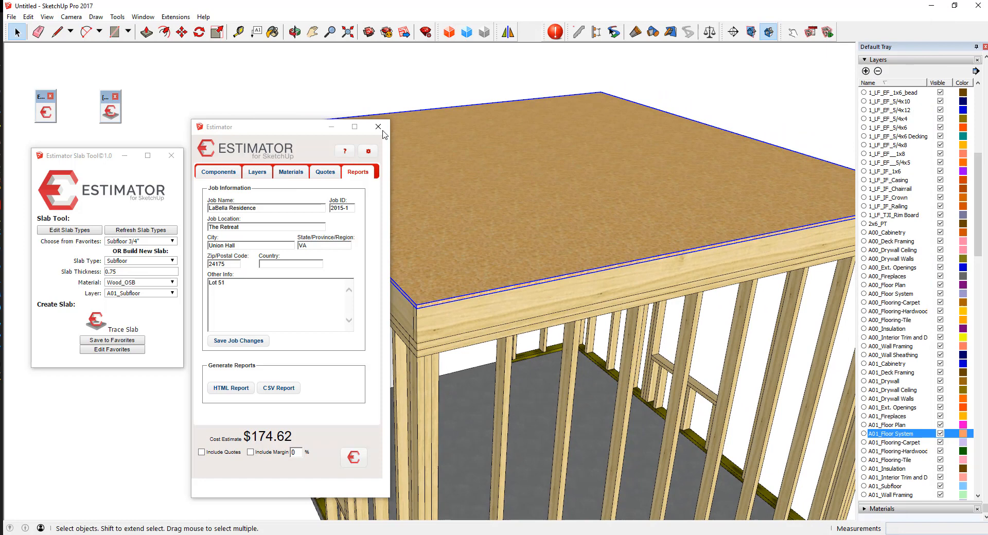
{"action": "left_click", "coordinate": [378, 127]}
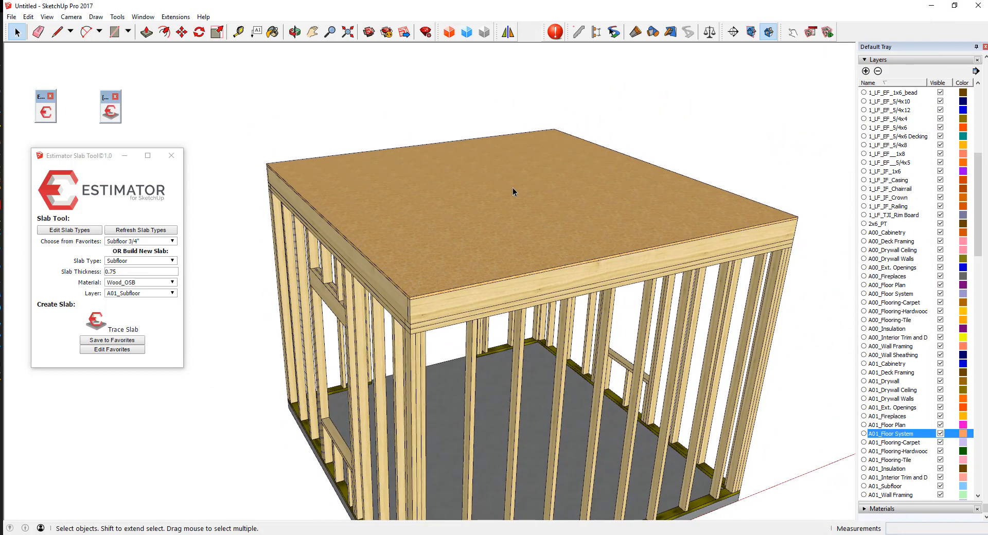
{"action": "mouse_move", "coordinate": [269, 287]}
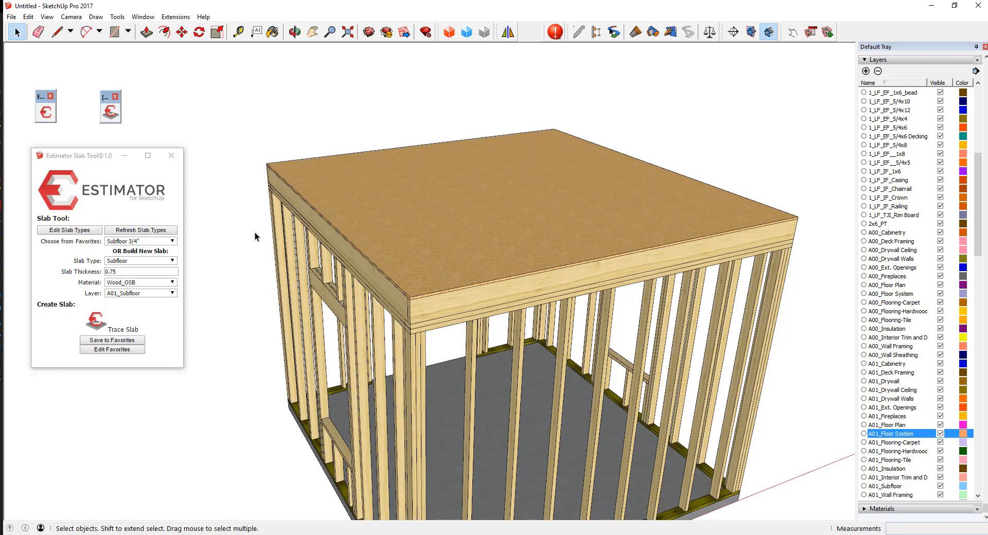
{"action": "mouse_move", "coordinate": [238, 243]}
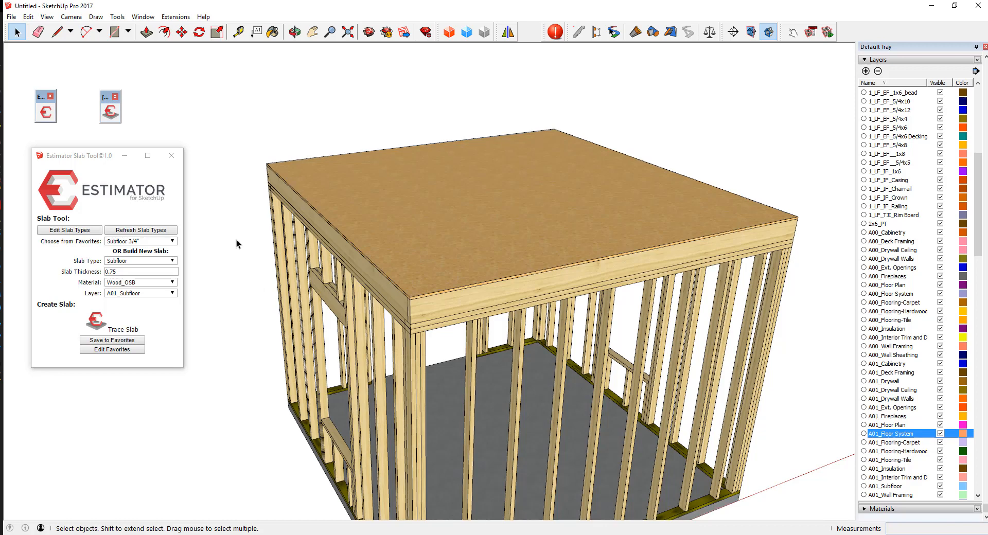